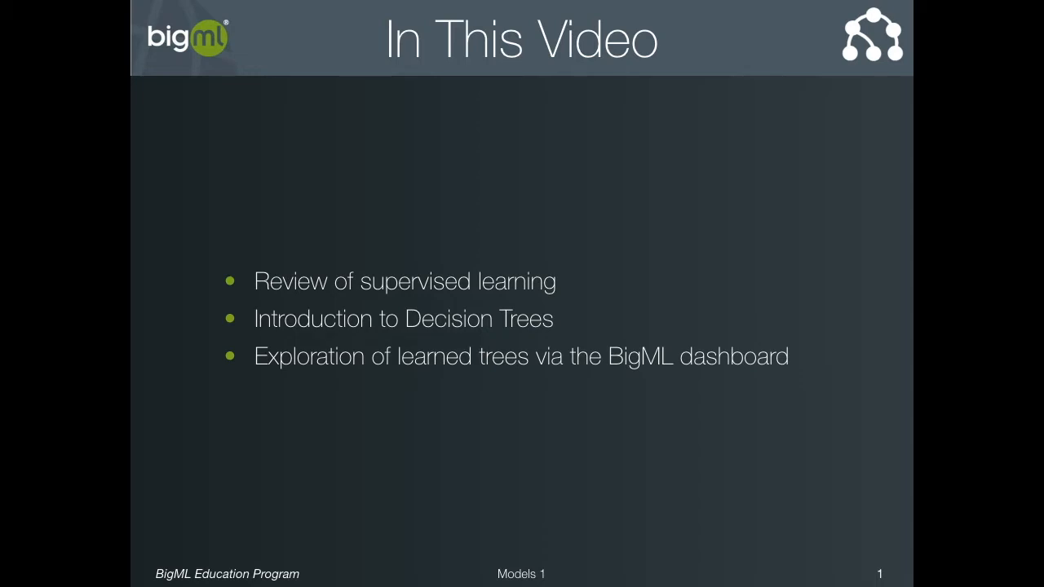
Advance past the In This Video overview slide in the presentation.
{"action": "key", "text": "right"}
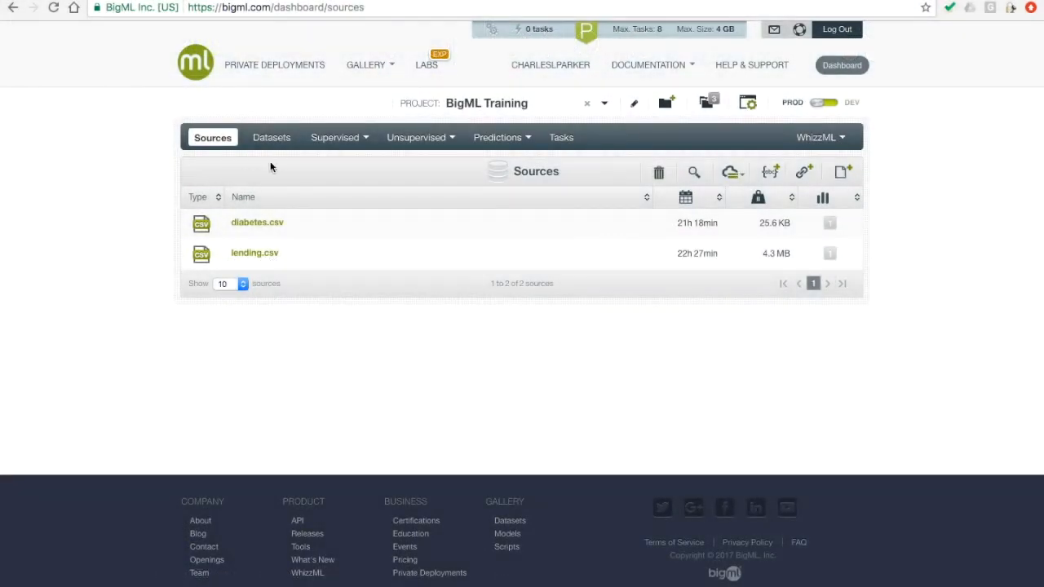
Open the Diabetes Diagnosis dataset and review its nine fields down to the diabetes histogram (500 false, 268 true).
{"action": "left_click", "coordinate": [271, 137]}
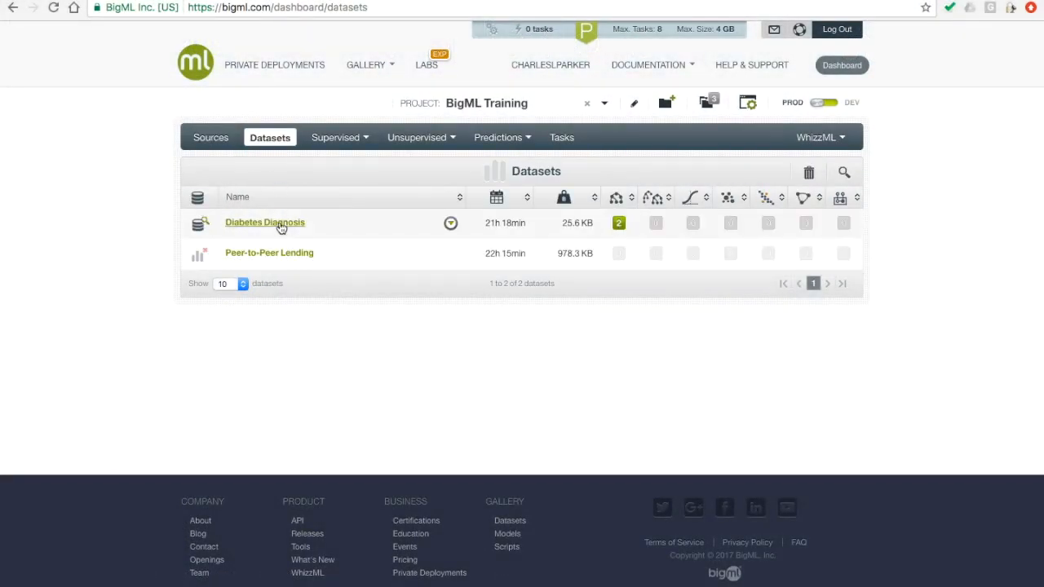
{"action": "left_click", "coordinate": [265, 222]}
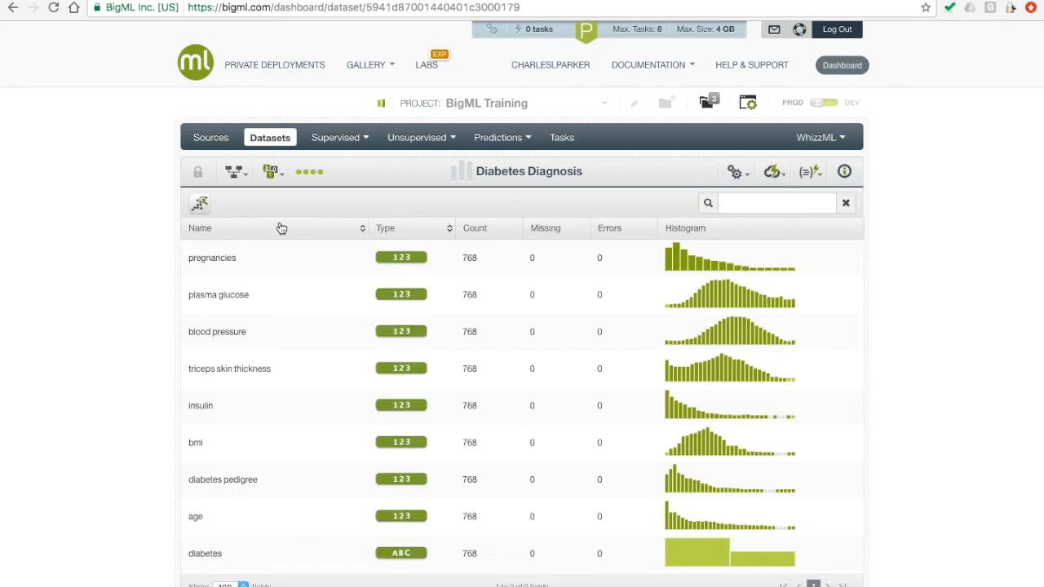
{"action": "scroll", "scroll_direction": "down", "scroll_amount": 3}
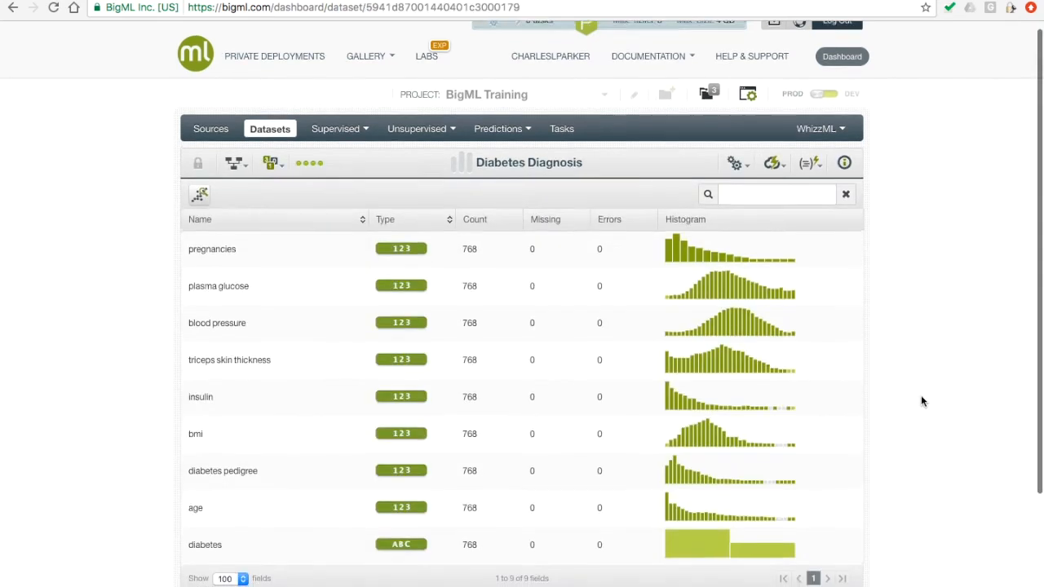
{"action": "scroll", "scroll_direction": "down", "scroll_amount": 3}
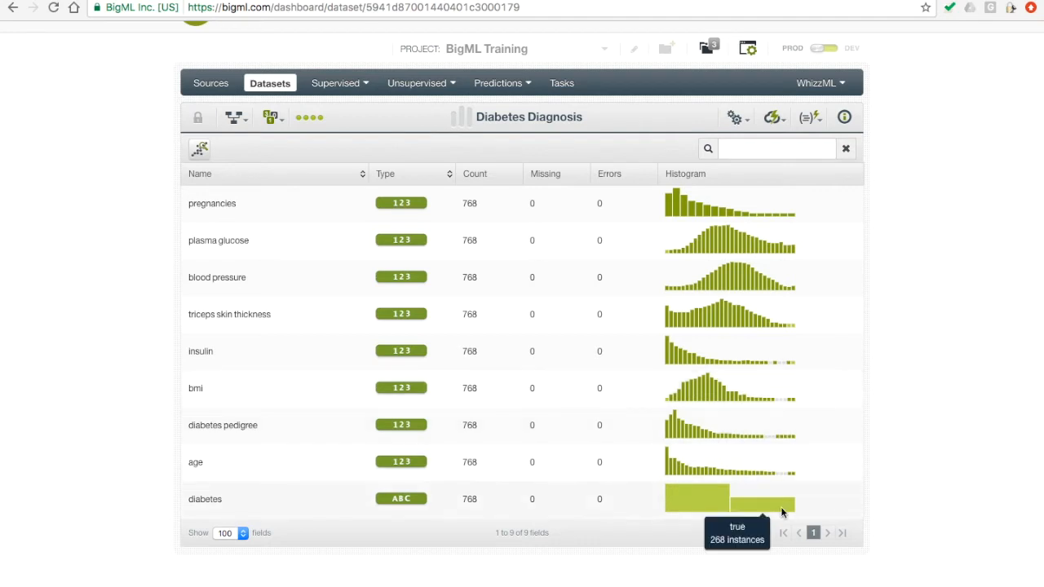
{"action": "mouse_move", "coordinate": [763, 513]}
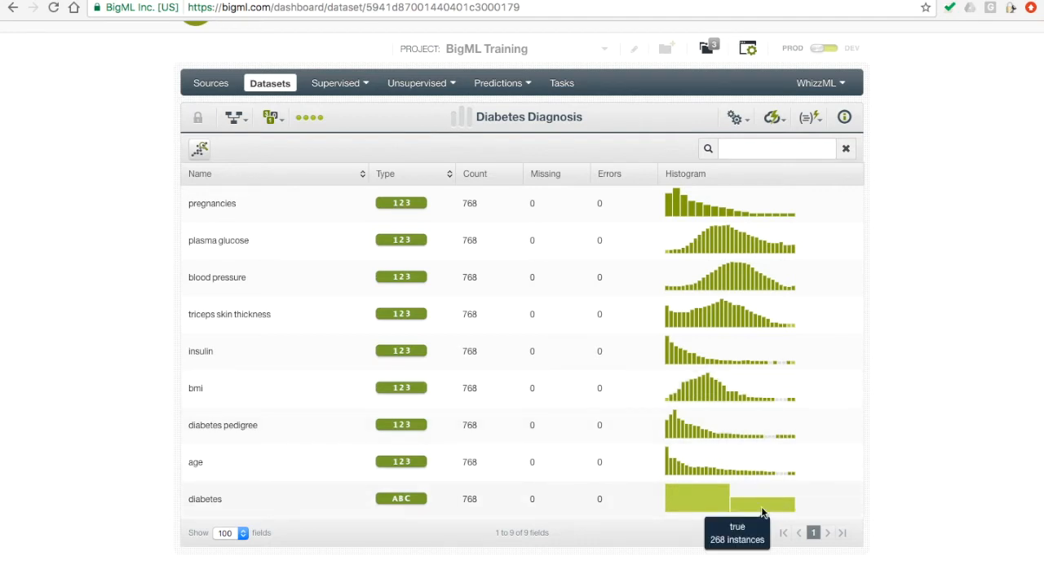
{"action": "mouse_move", "coordinate": [699, 498]}
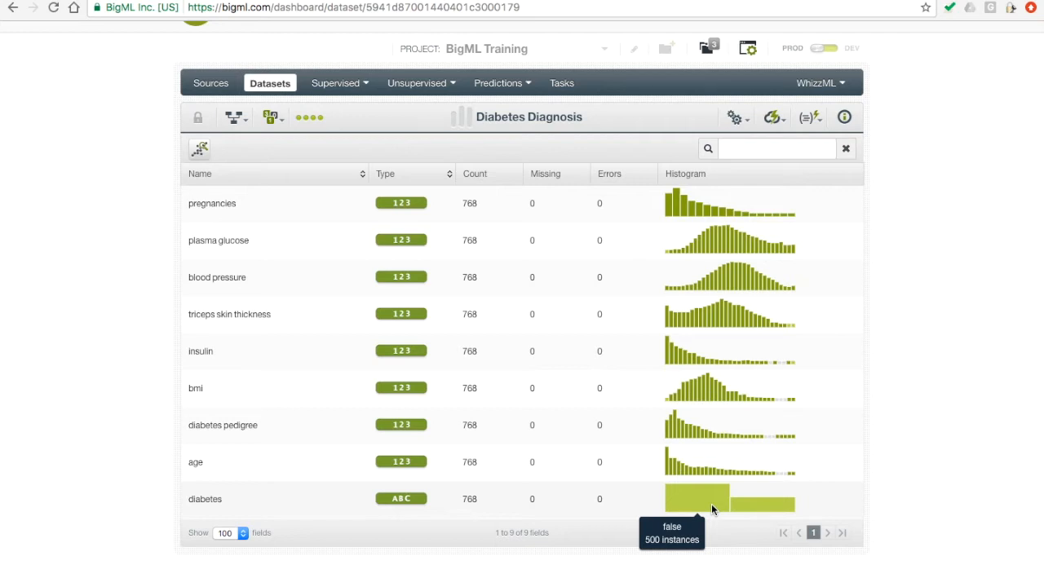
{"action": "mouse_move", "coordinate": [775, 499]}
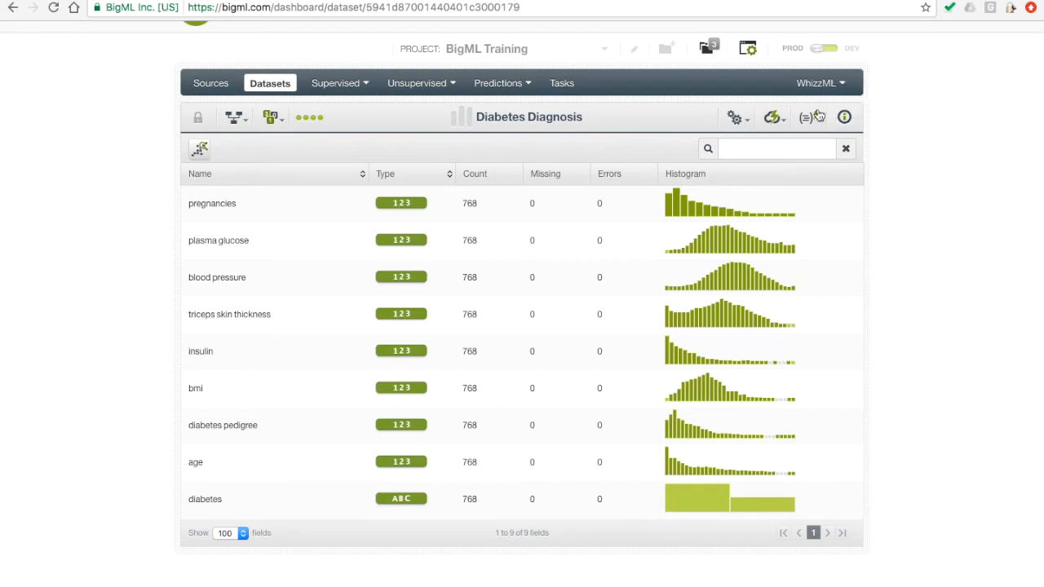
Create a 1-click decision tree model from the dataset predicting the diabetes field.
{"action": "left_click", "coordinate": [774, 118]}
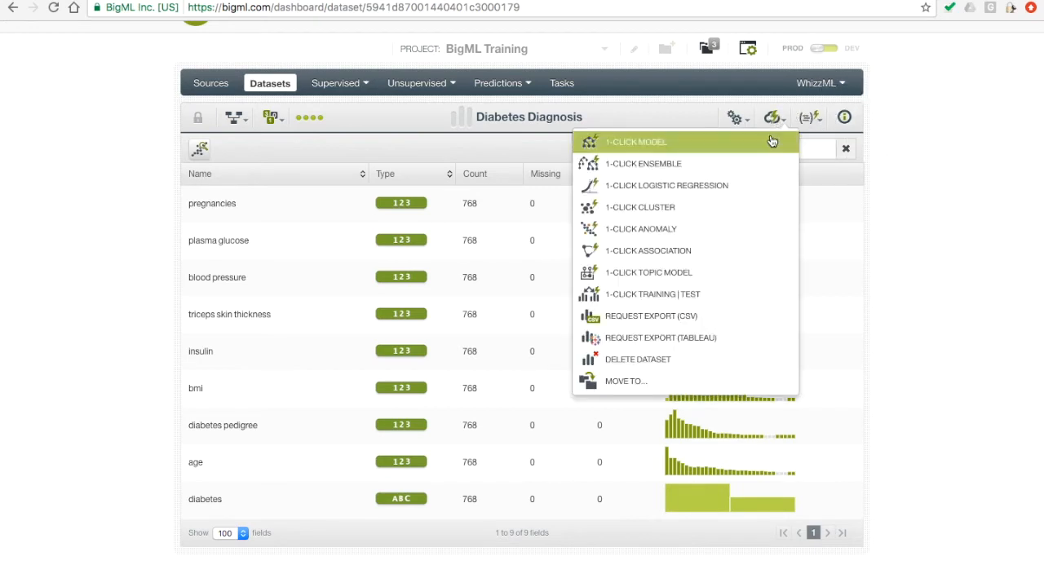
{"action": "left_click", "coordinate": [636, 140]}
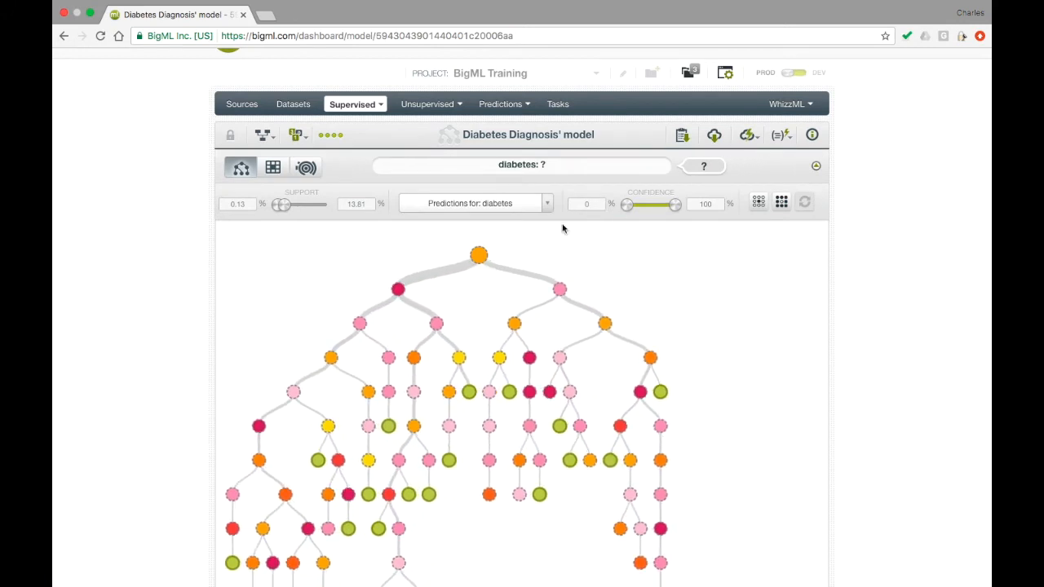
{"action": "mouse_move", "coordinate": [480, 255]}
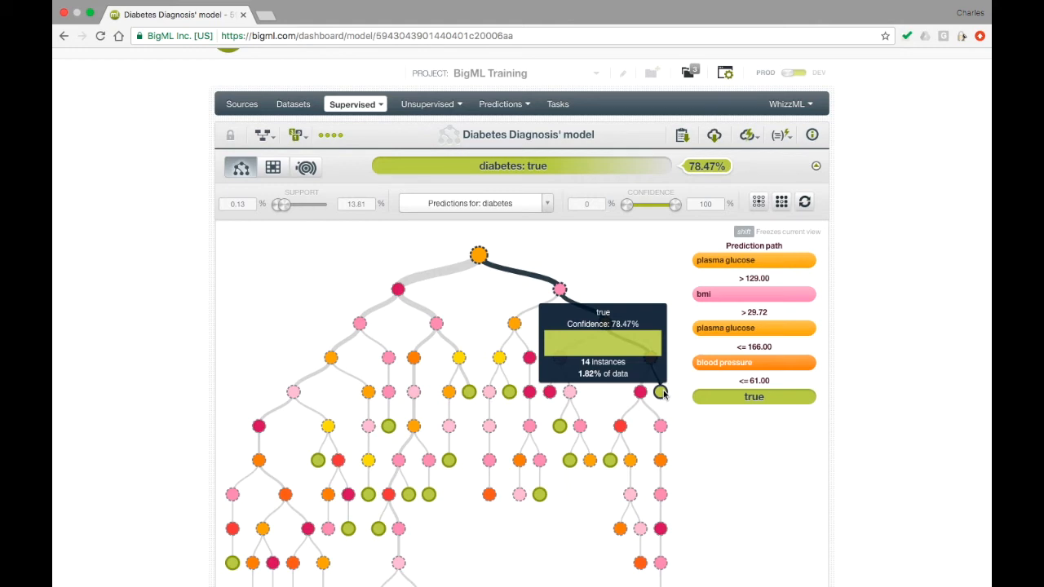
{"action": "mouse_move", "coordinate": [591, 274]}
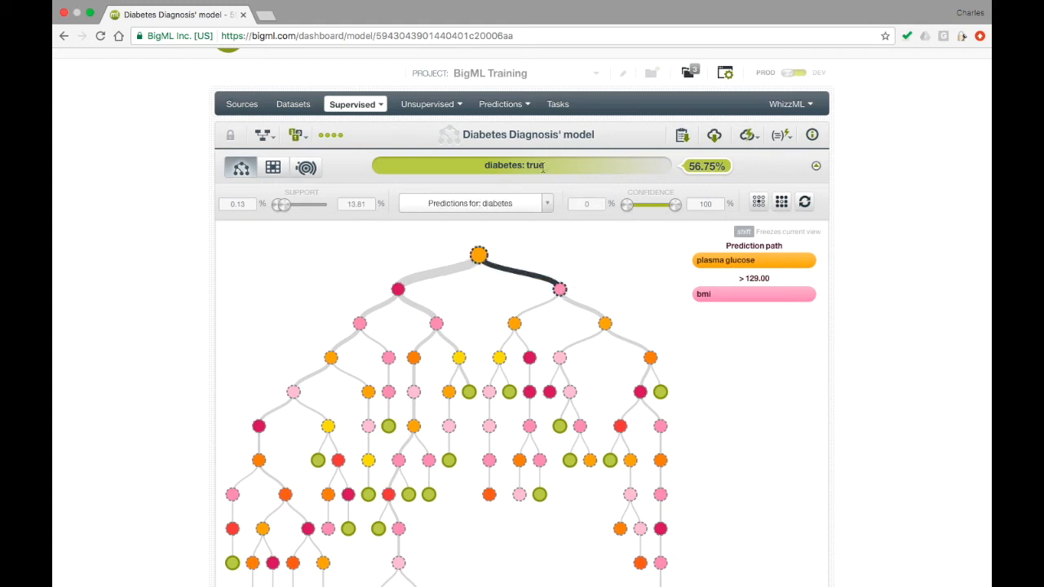
{"action": "mouse_move", "coordinate": [547, 166]}
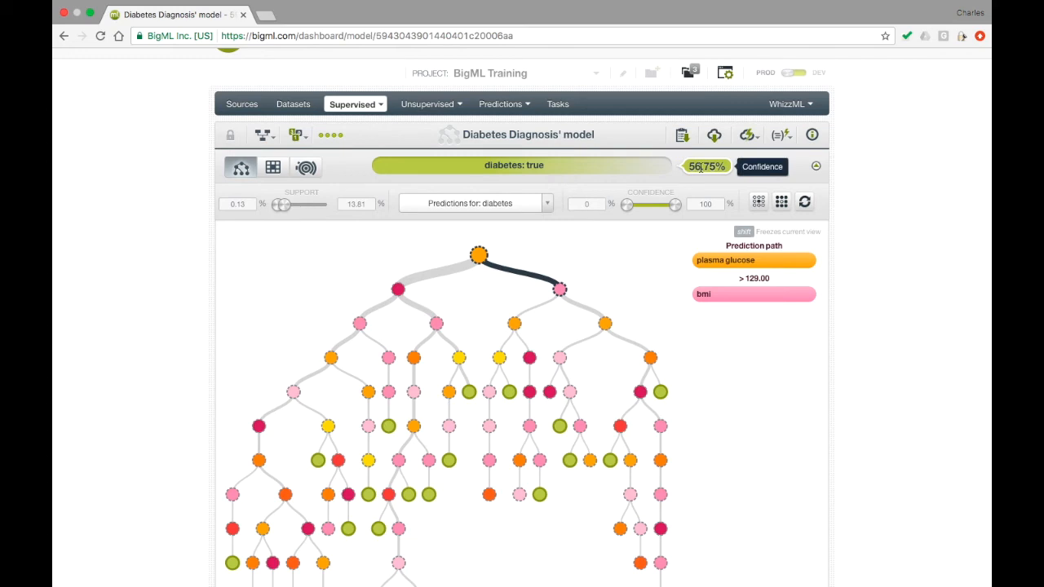
{"action": "mouse_move", "coordinate": [676, 354]}
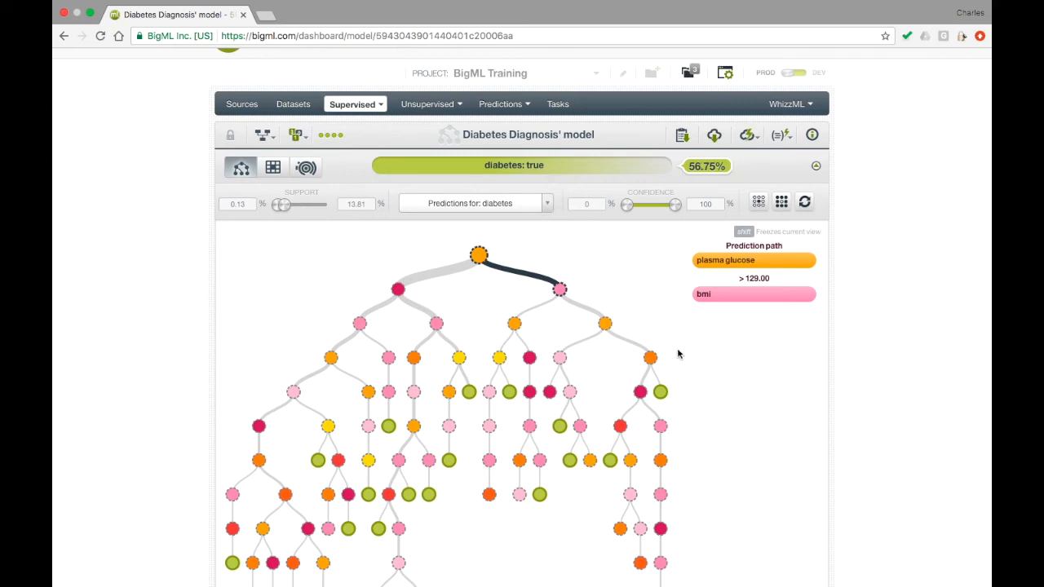
{"action": "mouse_move", "coordinate": [659, 392]}
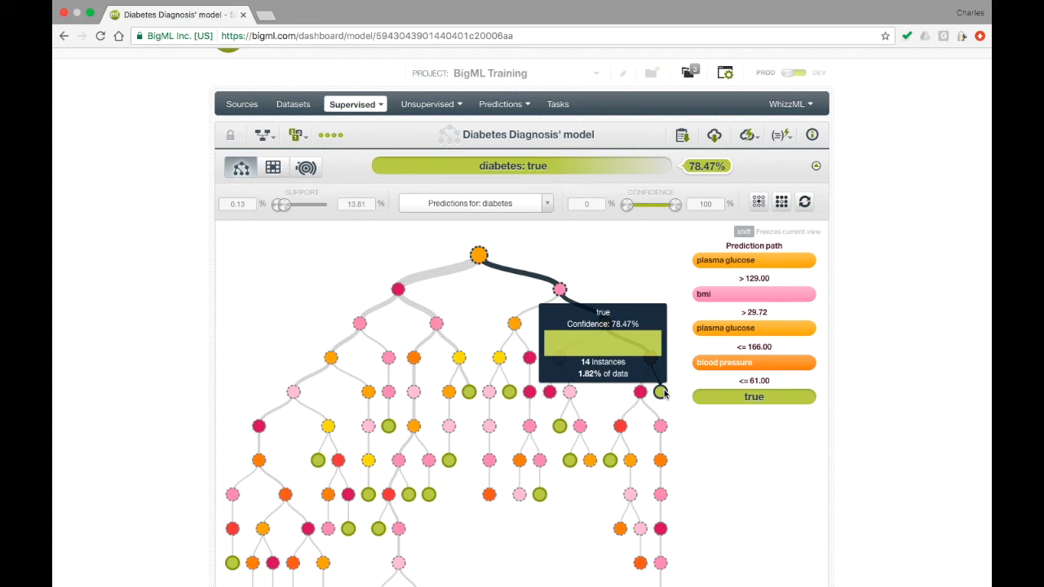
{"action": "mouse_move", "coordinate": [695, 228]}
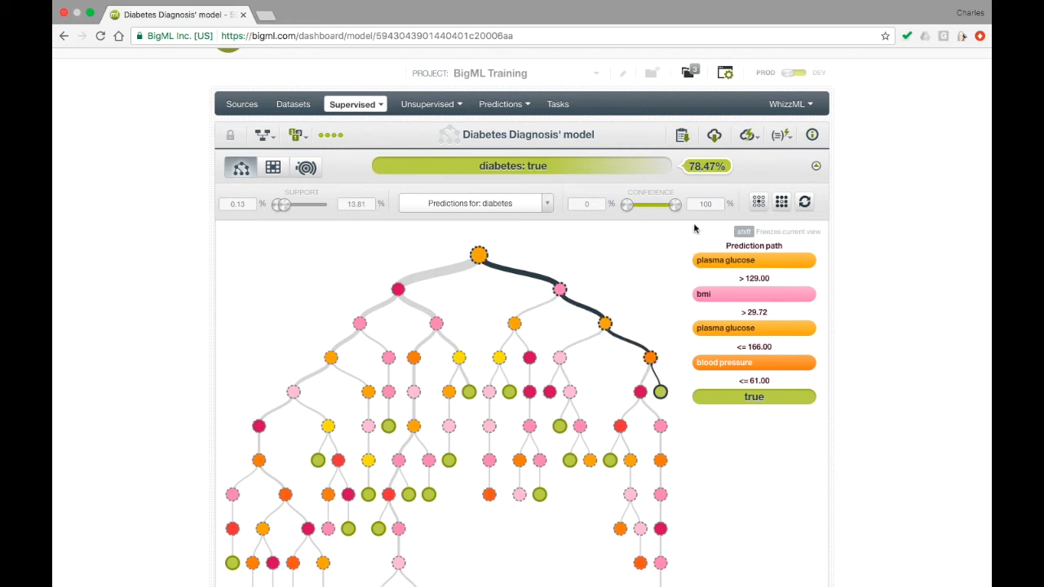
{"action": "mouse_move", "coordinate": [706, 166]}
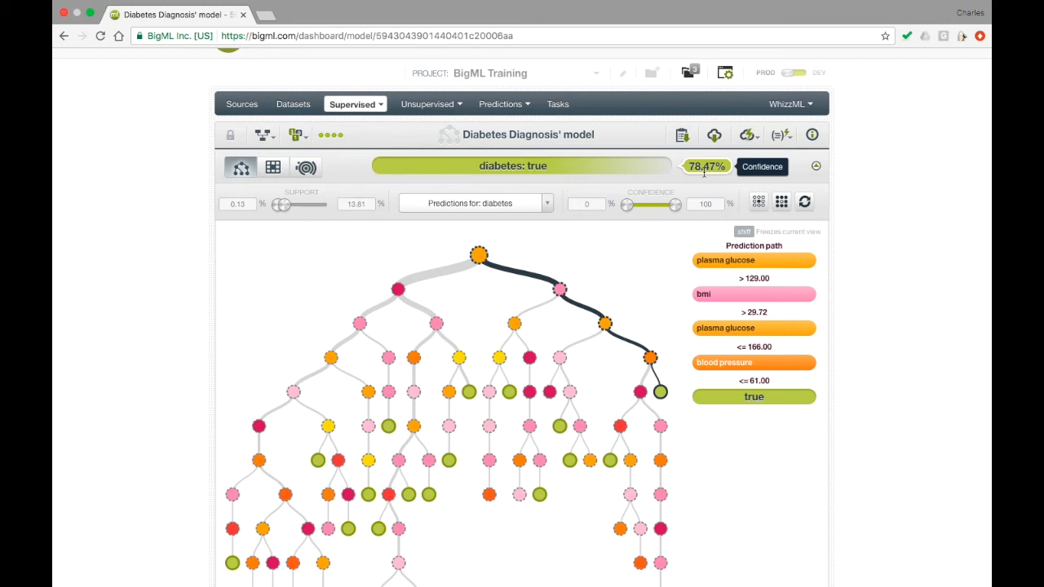
{"action": "mouse_move", "coordinate": [400, 349]}
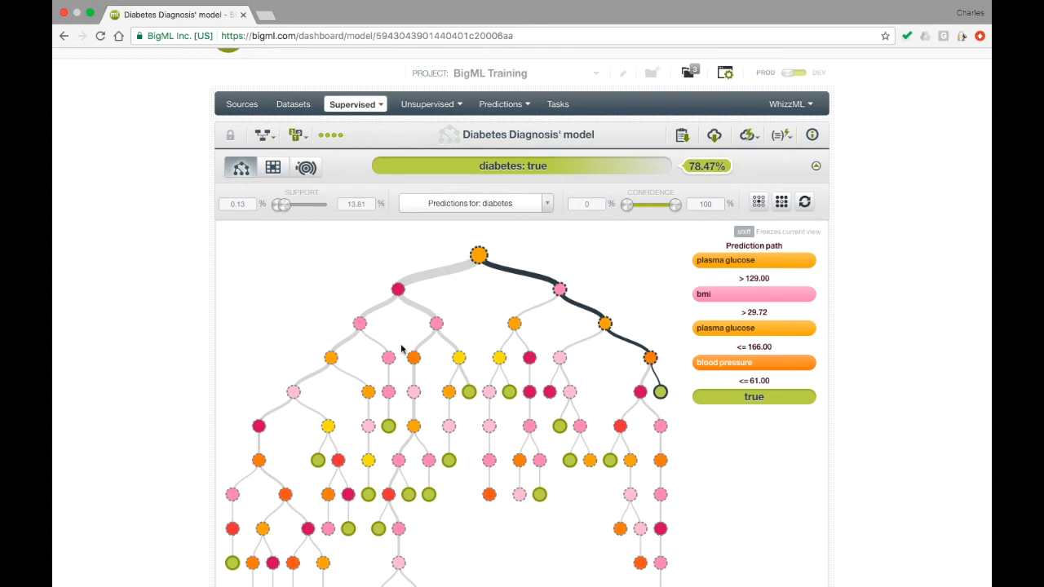
{"action": "mouse_move", "coordinate": [414, 375]}
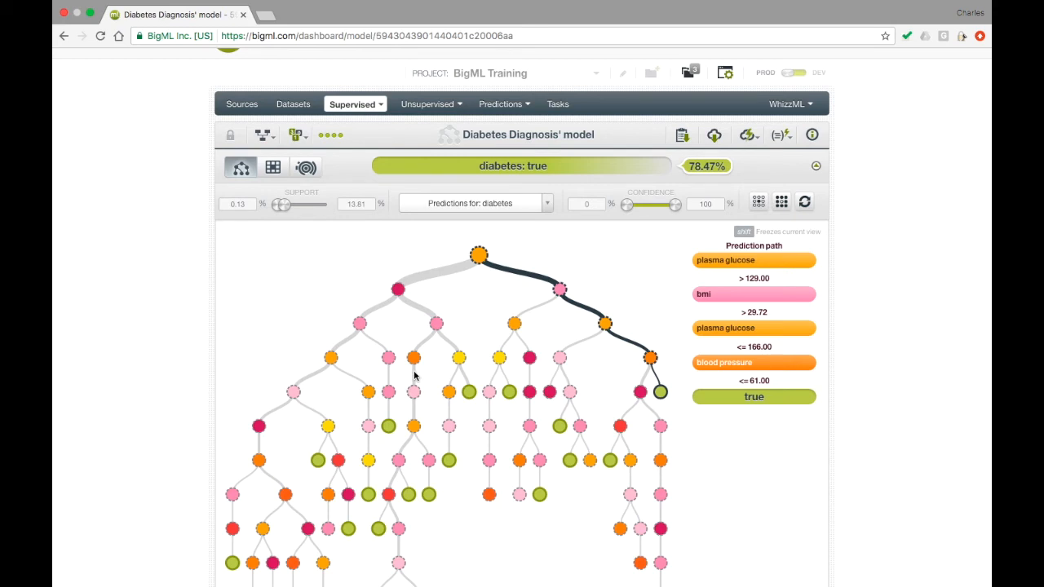
{"action": "mouse_move", "coordinate": [414, 378]}
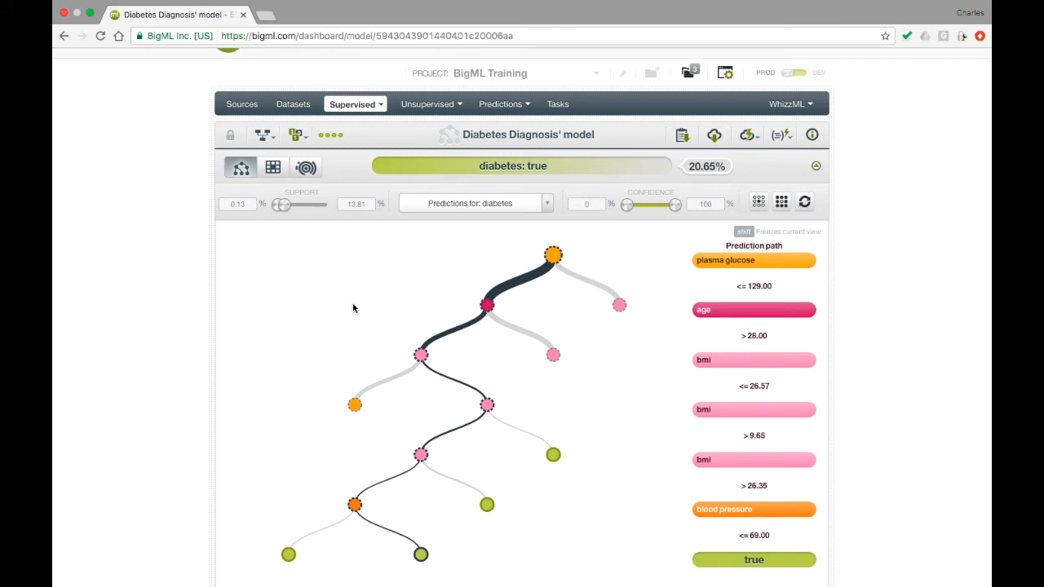
{"action": "mouse_move", "coordinate": [535, 261]}
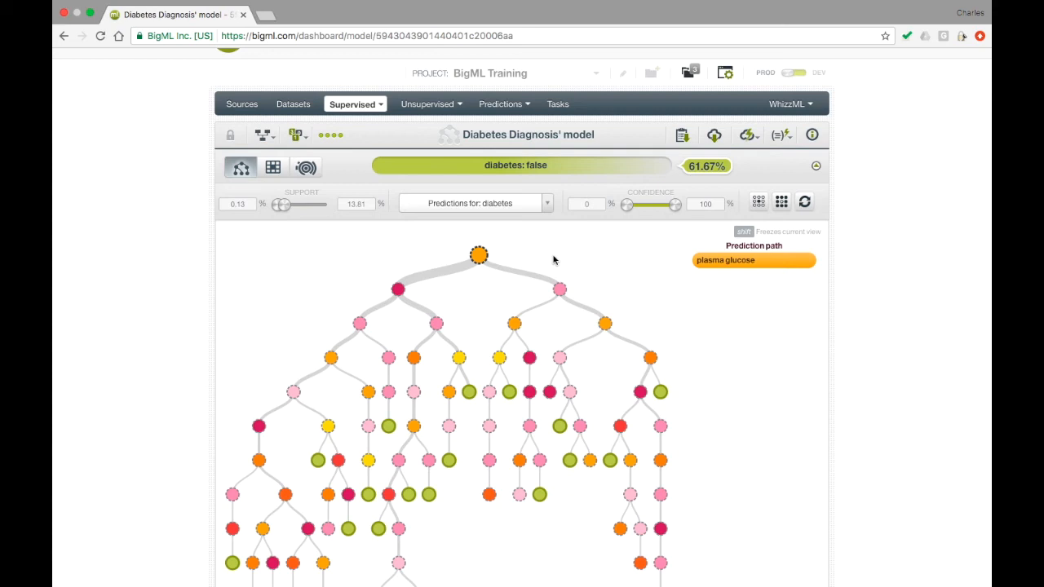
{"action": "mouse_move", "coordinate": [341, 213]}
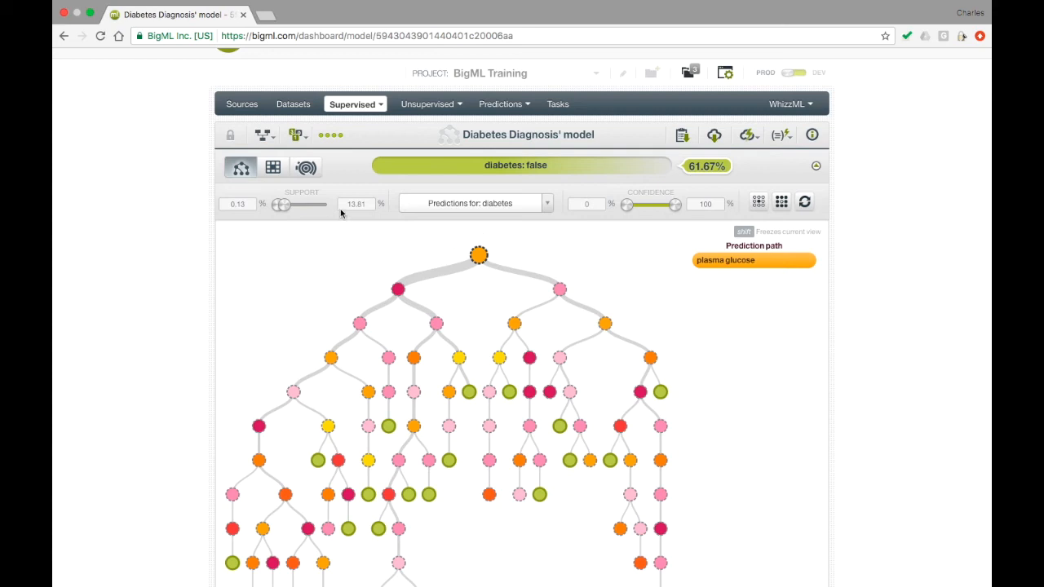
{"action": "mouse_move", "coordinate": [421, 227]}
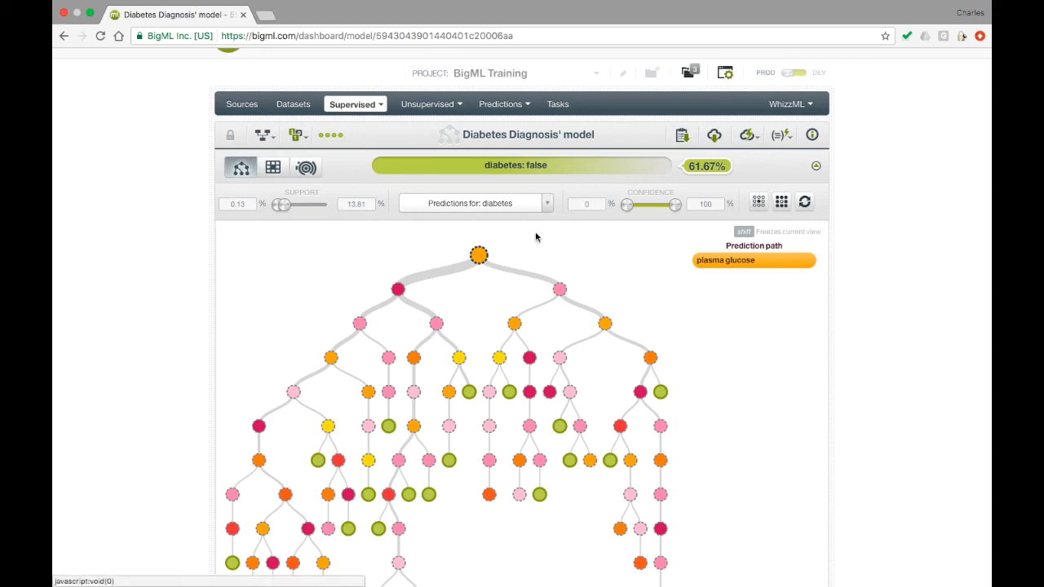
{"action": "mouse_move", "coordinate": [656, 206]}
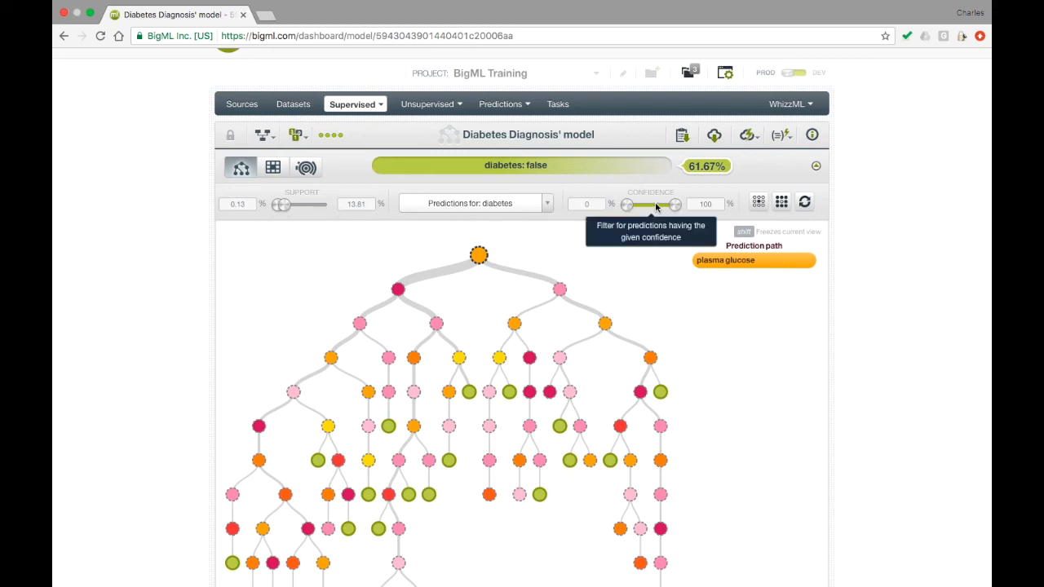
{"action": "mouse_move", "coordinate": [551, 215]}
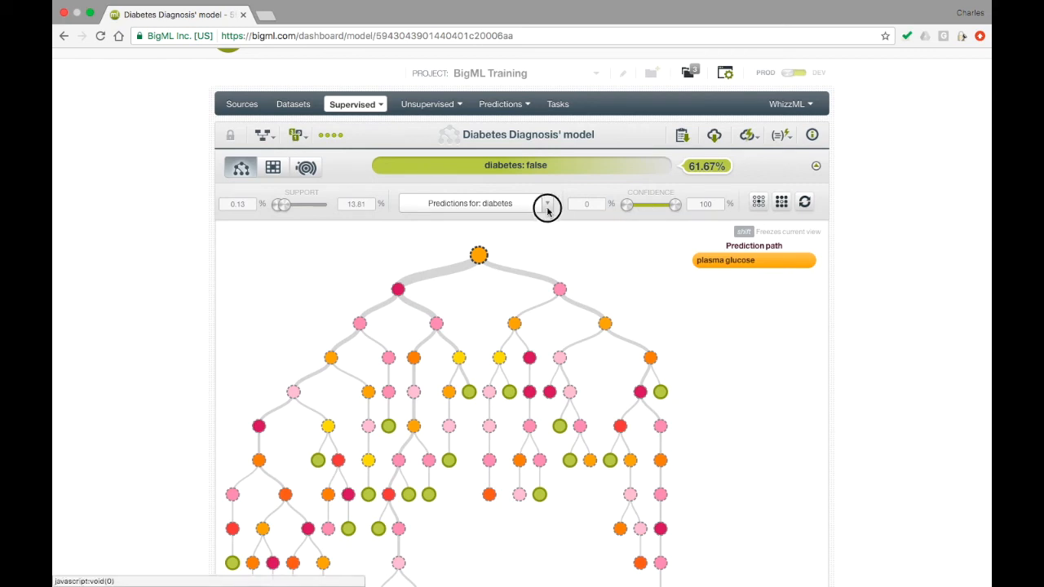
Filter the tree to show predictions for diabetes true and adjust the minimum confidence value.
{"action": "left_click", "coordinate": [545, 202]}
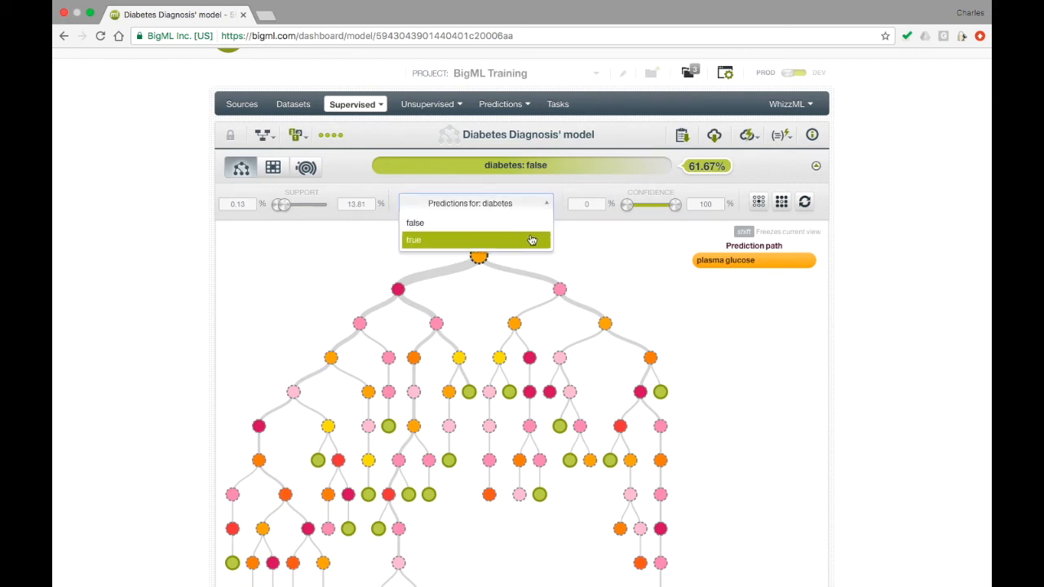
{"action": "left_click", "coordinate": [415, 238]}
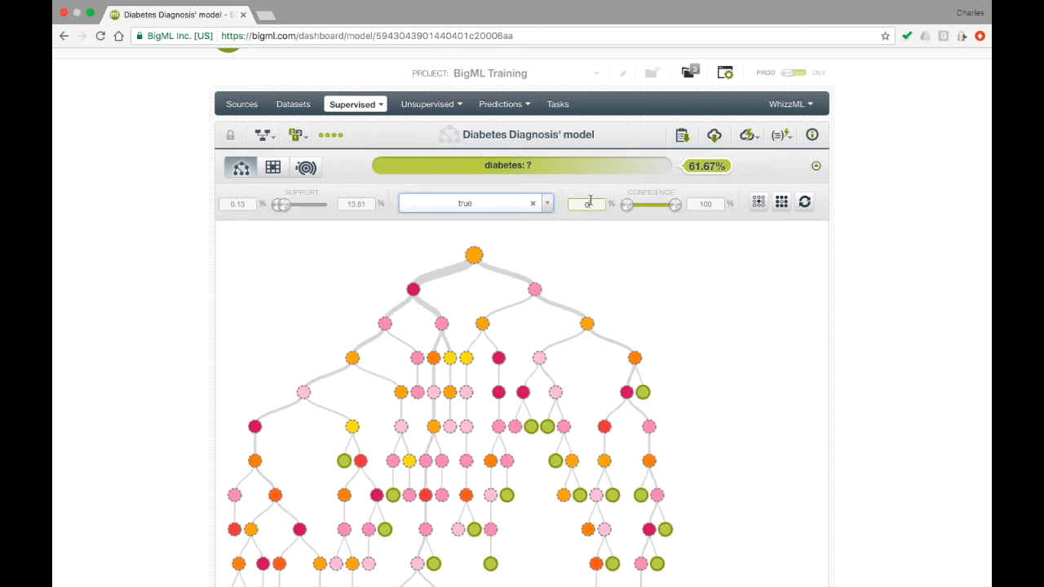
{"action": "left_click", "coordinate": [585, 204]}
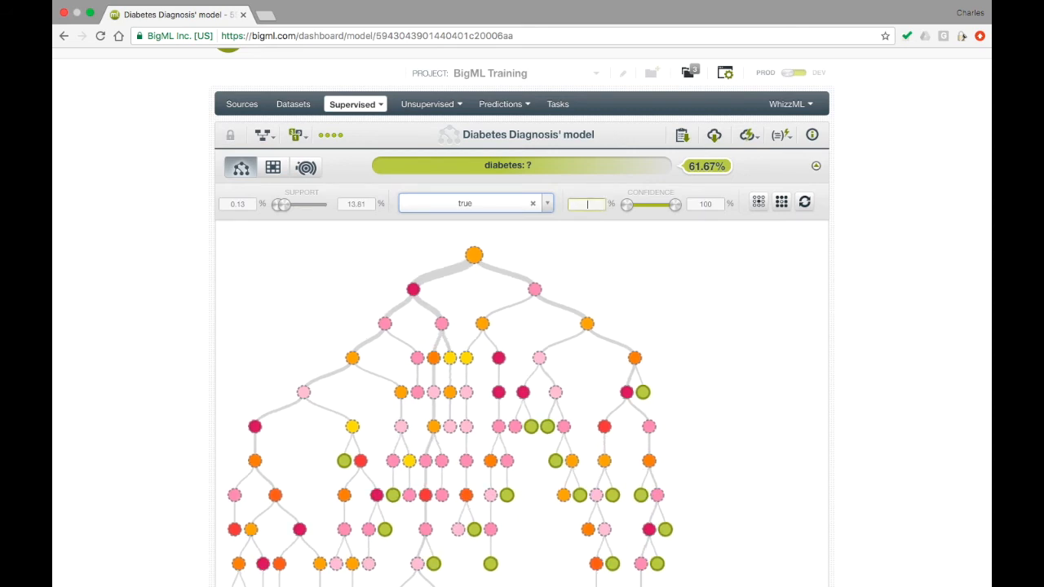
{"action": "left_click_drag", "start_coordinate": [628, 206], "coordinate": [661, 205]}
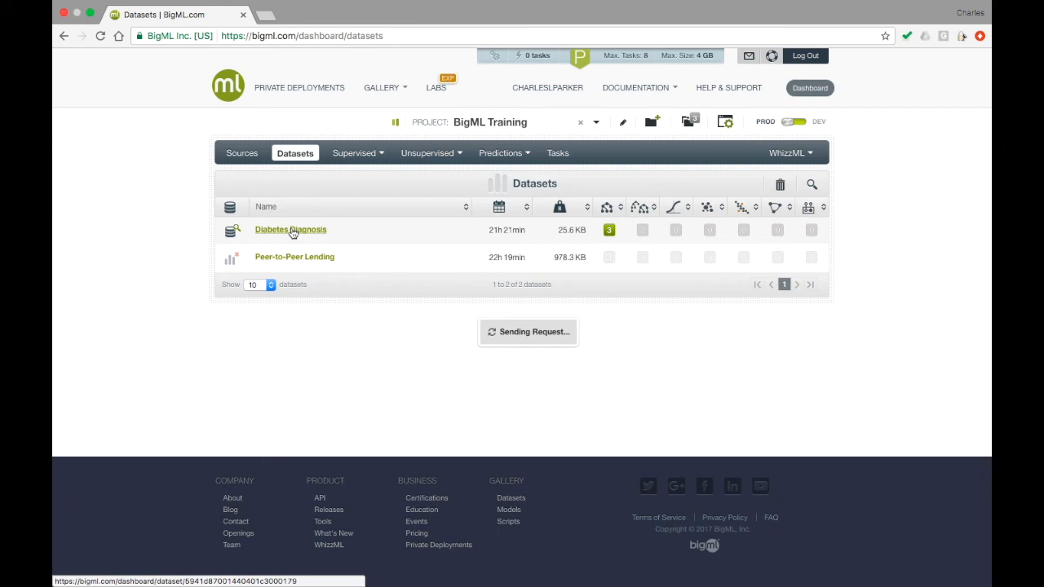
Reopen the Diabetes Diagnosis dataset and make plasma glucose the objective field.
{"action": "left_click", "coordinate": [290, 228]}
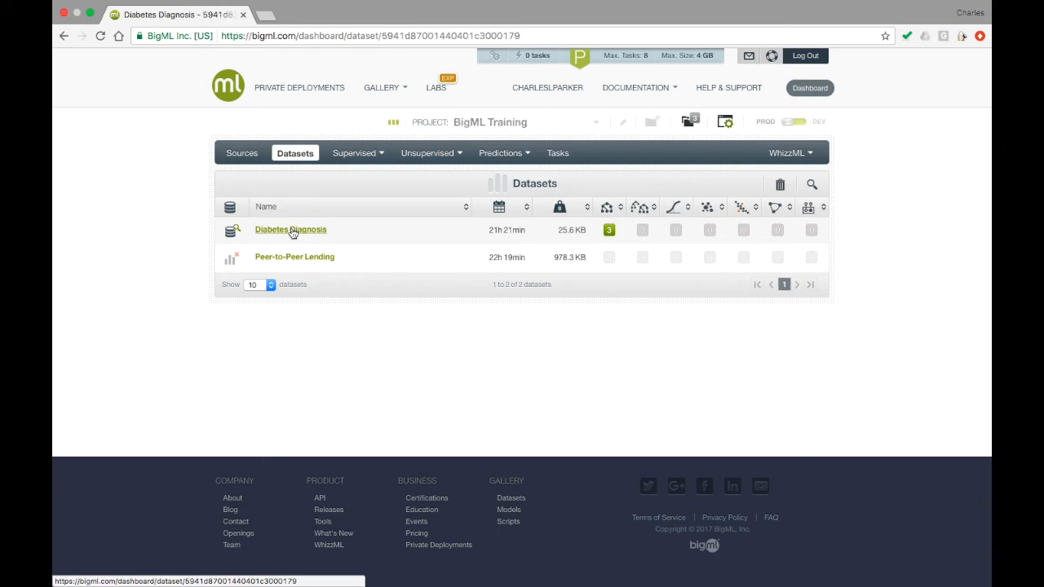
{"action": "left_click", "coordinate": [290, 228]}
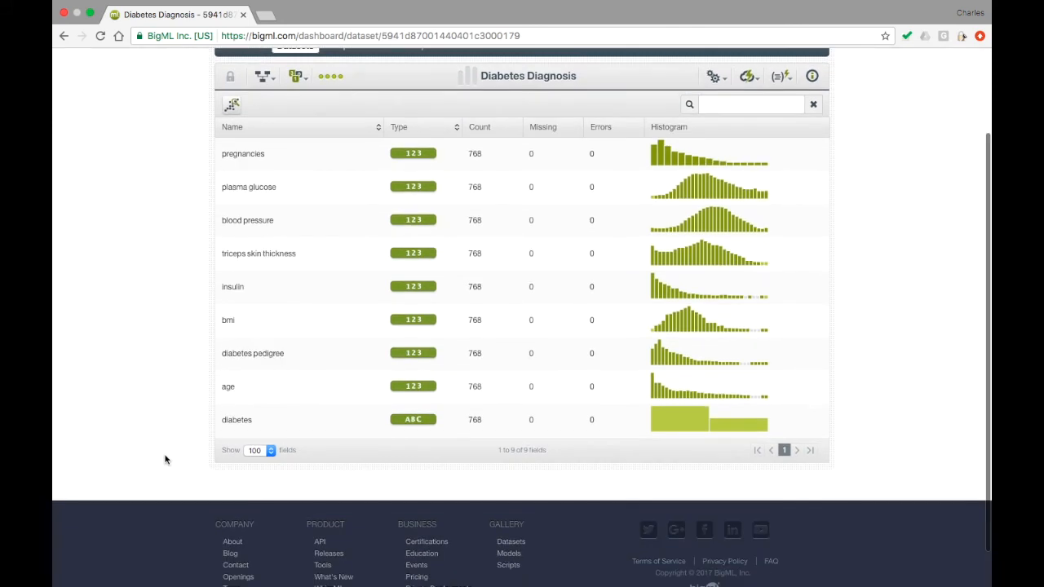
{"action": "mouse_move", "coordinate": [199, 261]}
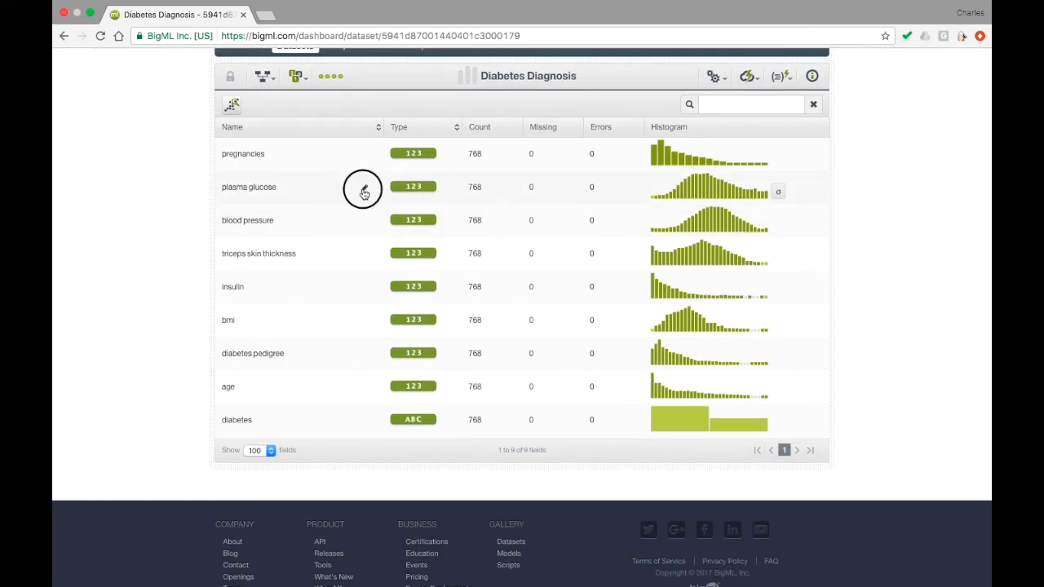
{"action": "left_click", "coordinate": [364, 189]}
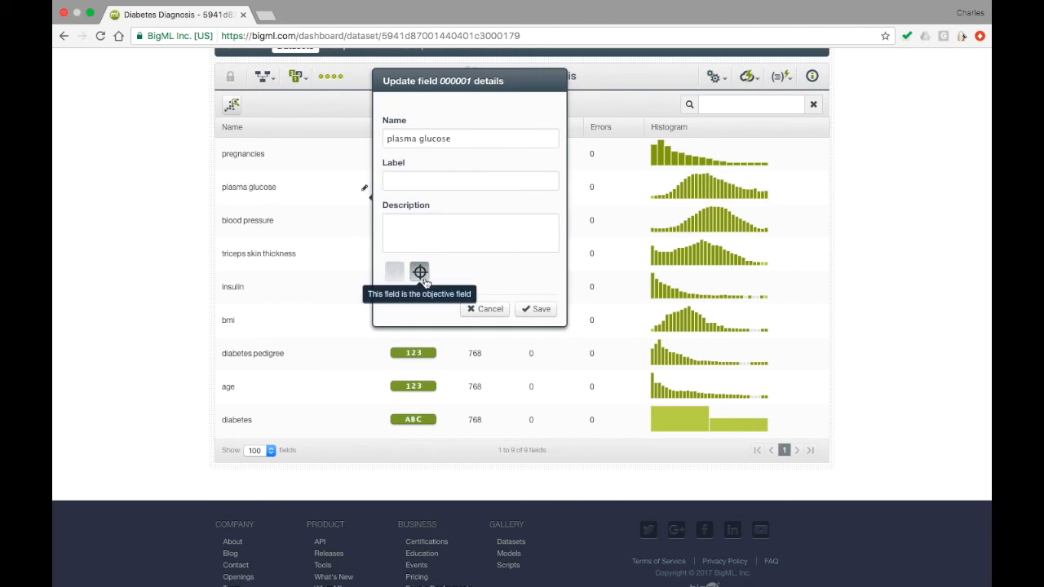
{"action": "left_click", "coordinate": [535, 308]}
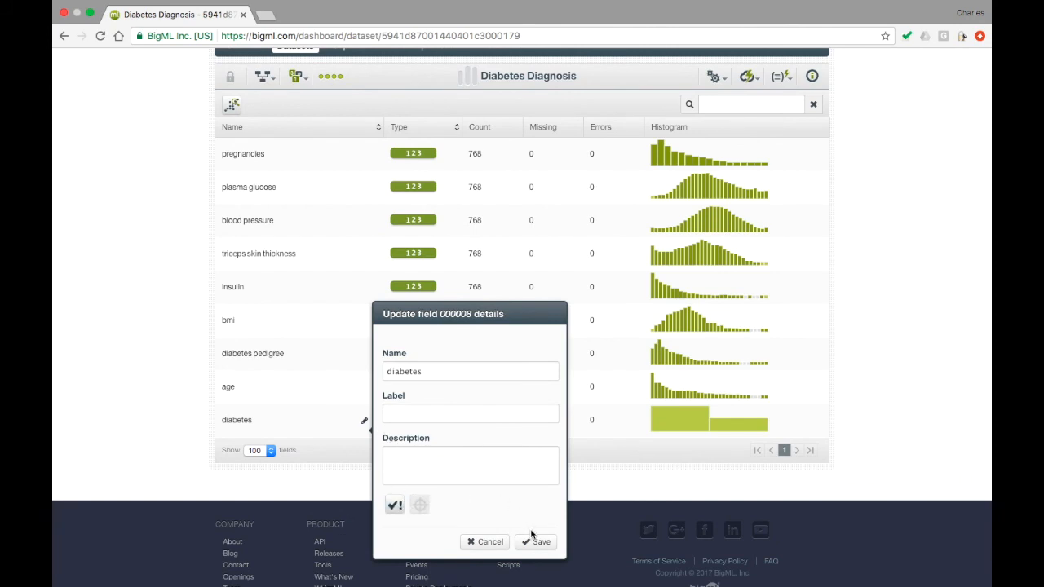
Mark the diabetes field non-preferred and save its details.
{"action": "left_click", "coordinate": [535, 541]}
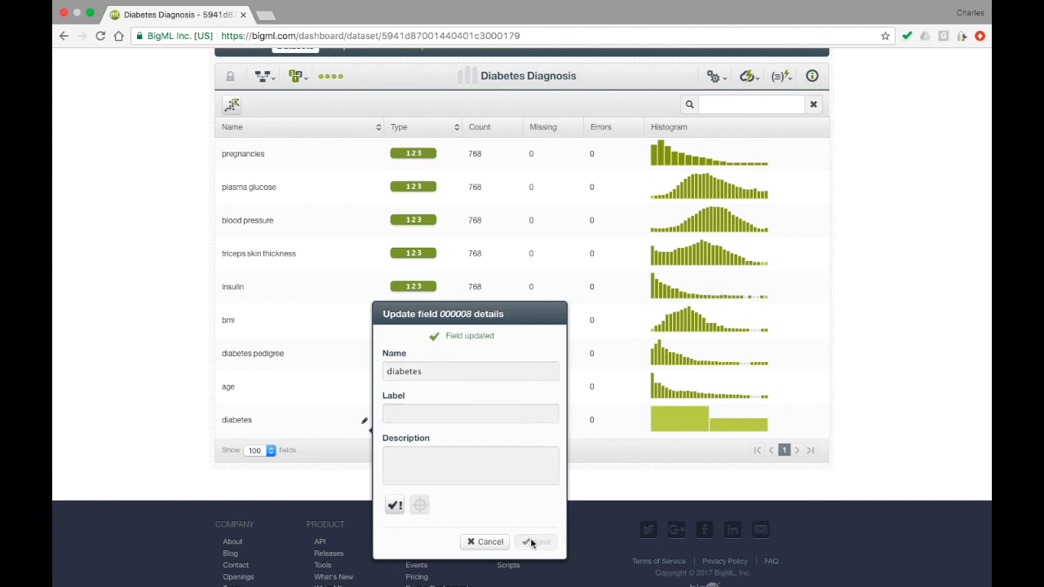
{"action": "left_click", "coordinate": [535, 542]}
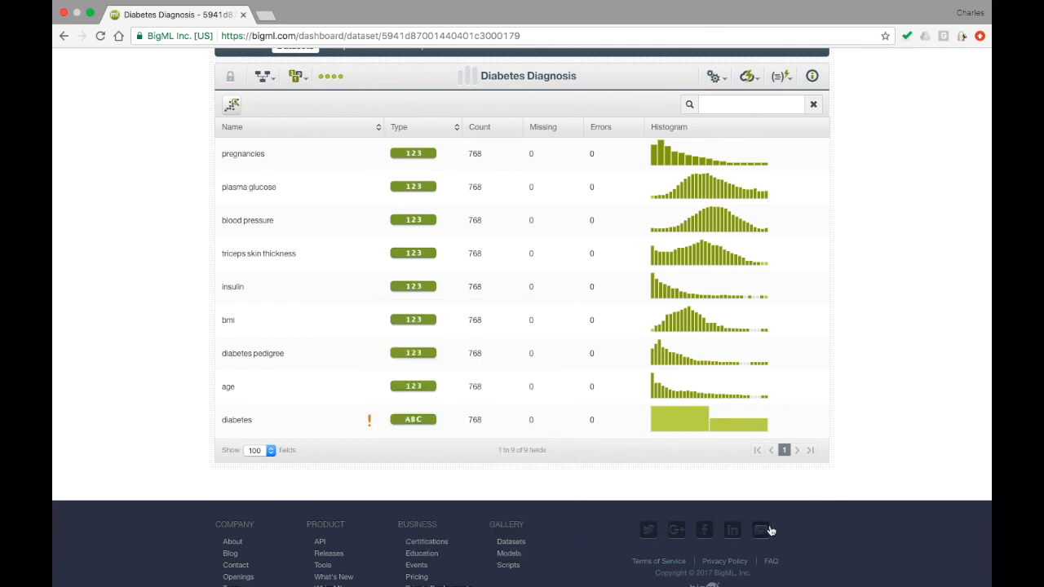
Create a 1-click model predicting plasma glucose as a regression tree.
{"action": "left_click", "coordinate": [747, 77]}
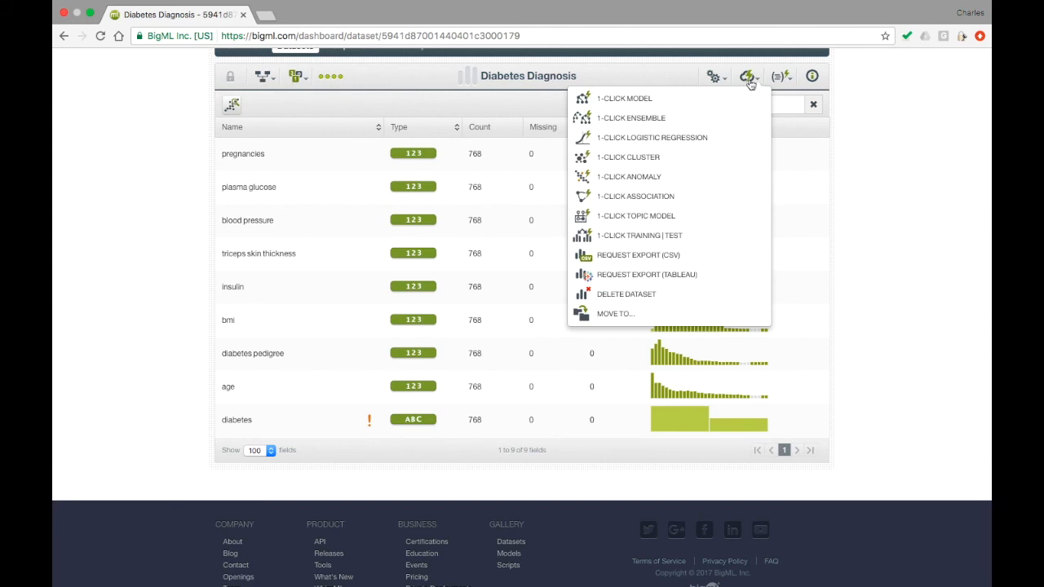
{"action": "mouse_move", "coordinate": [623, 98]}
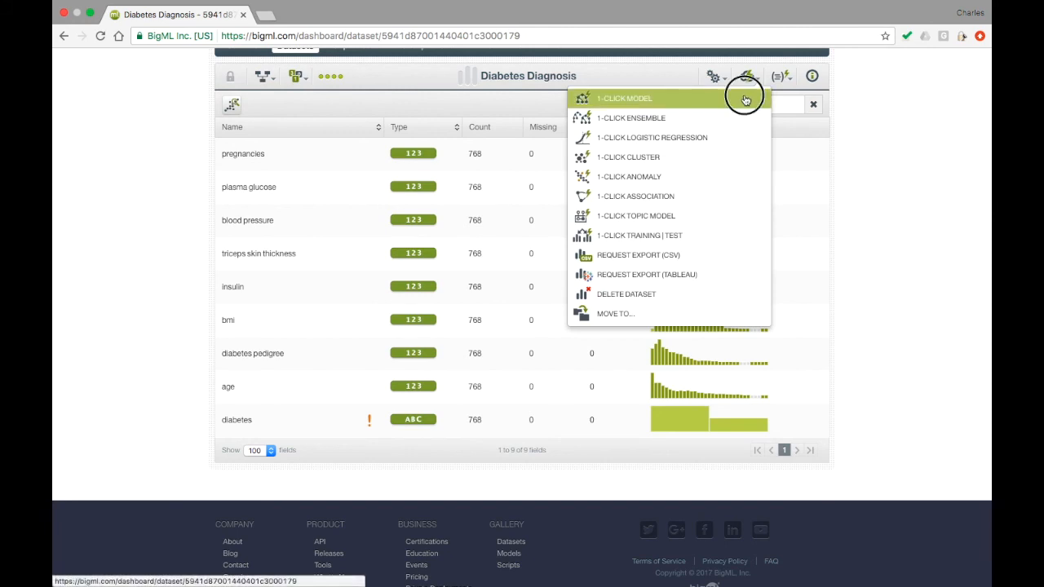
{"action": "left_click", "coordinate": [623, 98]}
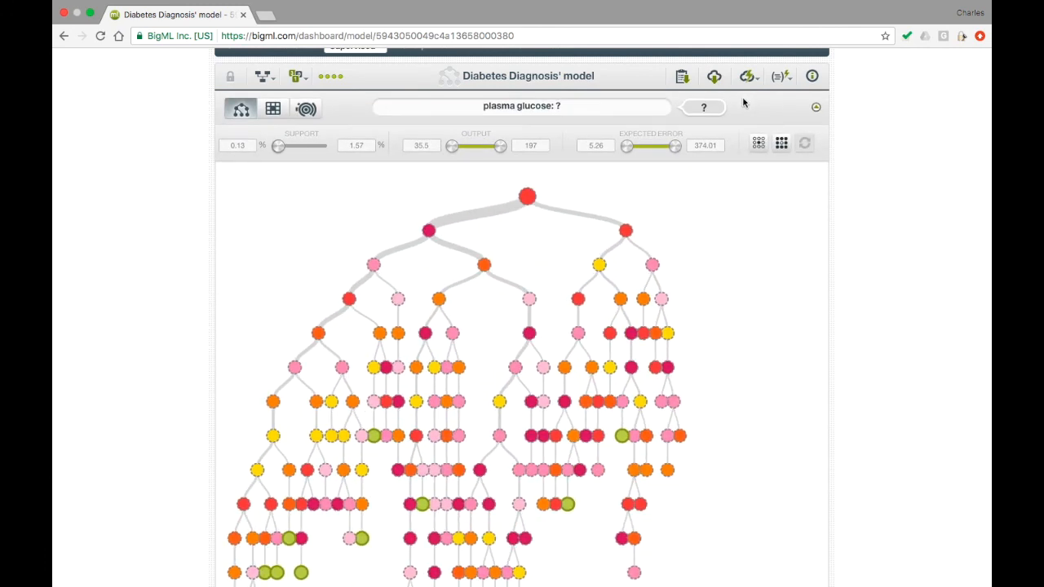
{"action": "mouse_move", "coordinate": [626, 231]}
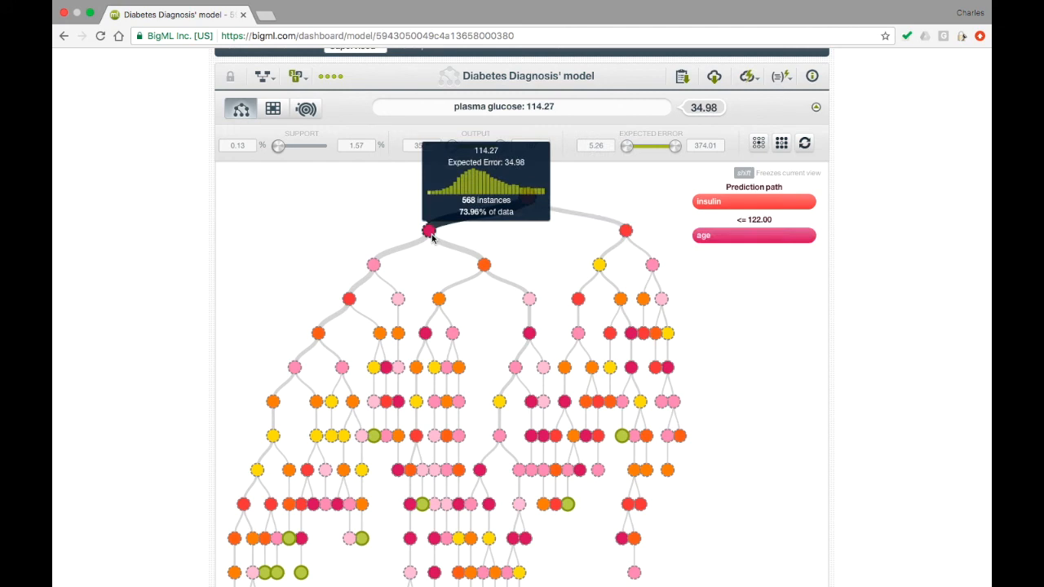
{"action": "mouse_move", "coordinate": [463, 196]}
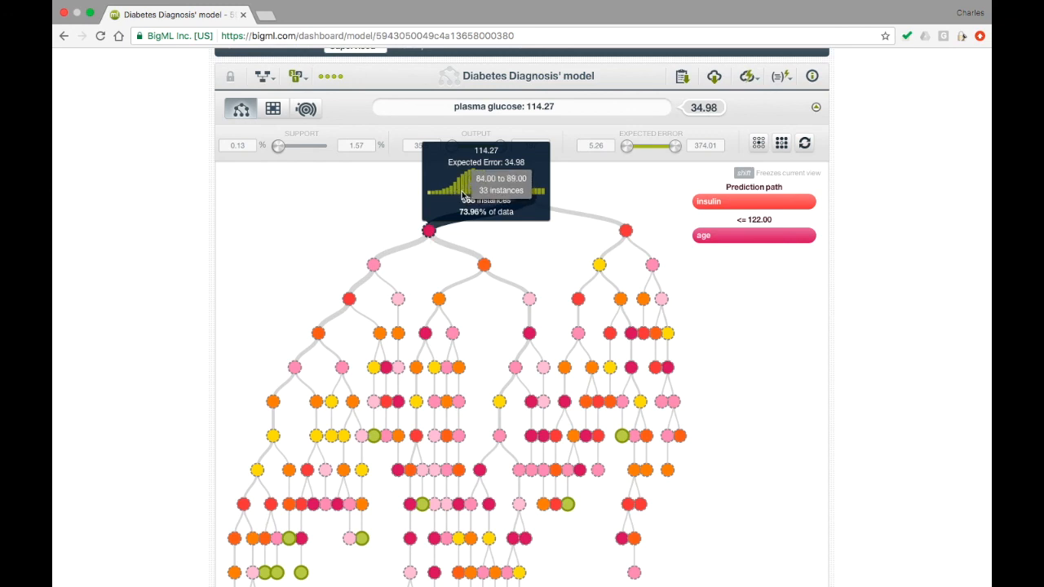
{"action": "mouse_move", "coordinate": [471, 194]}
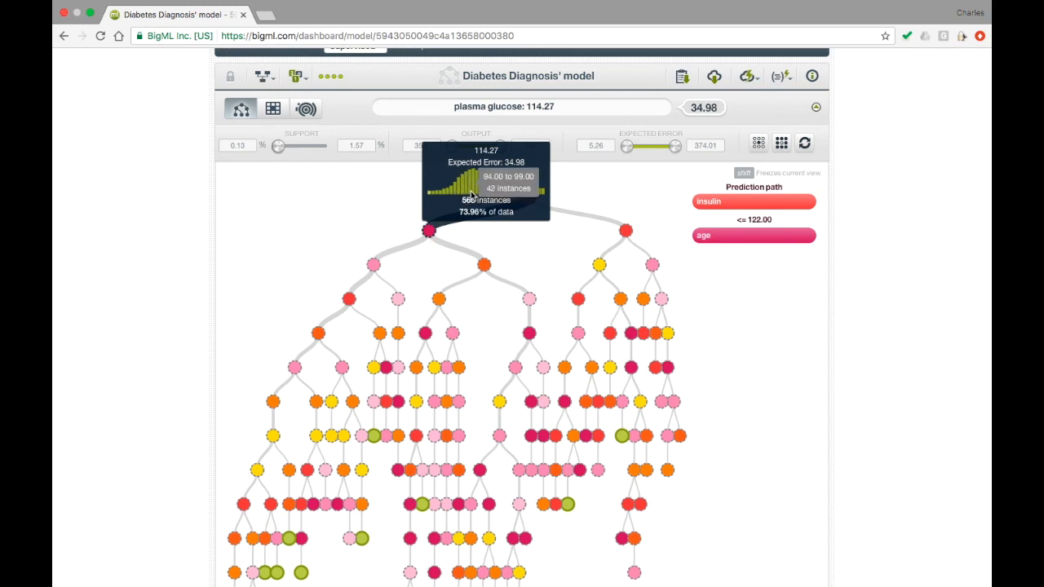
{"action": "mouse_move", "coordinate": [474, 181]}
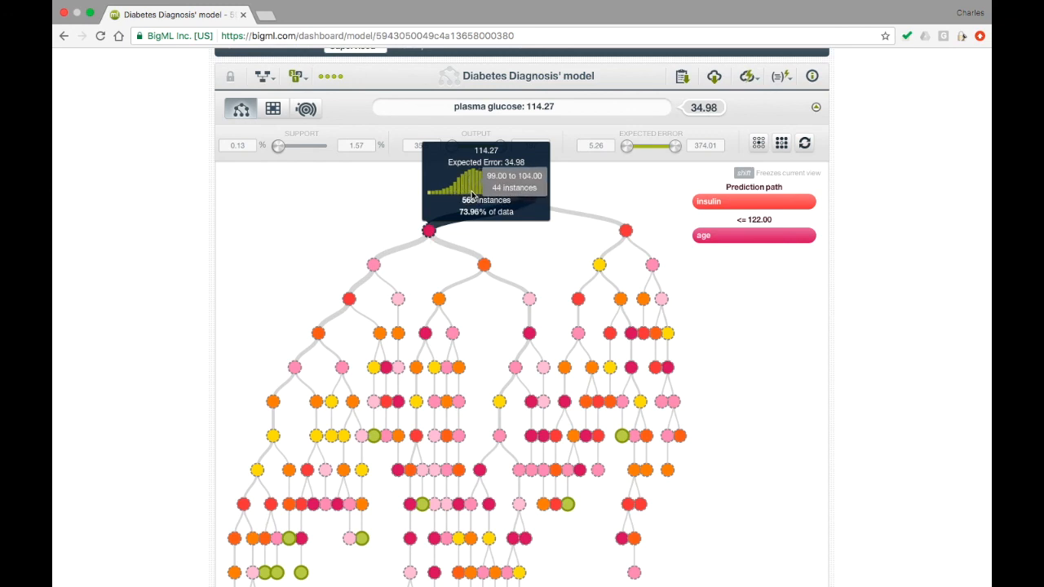